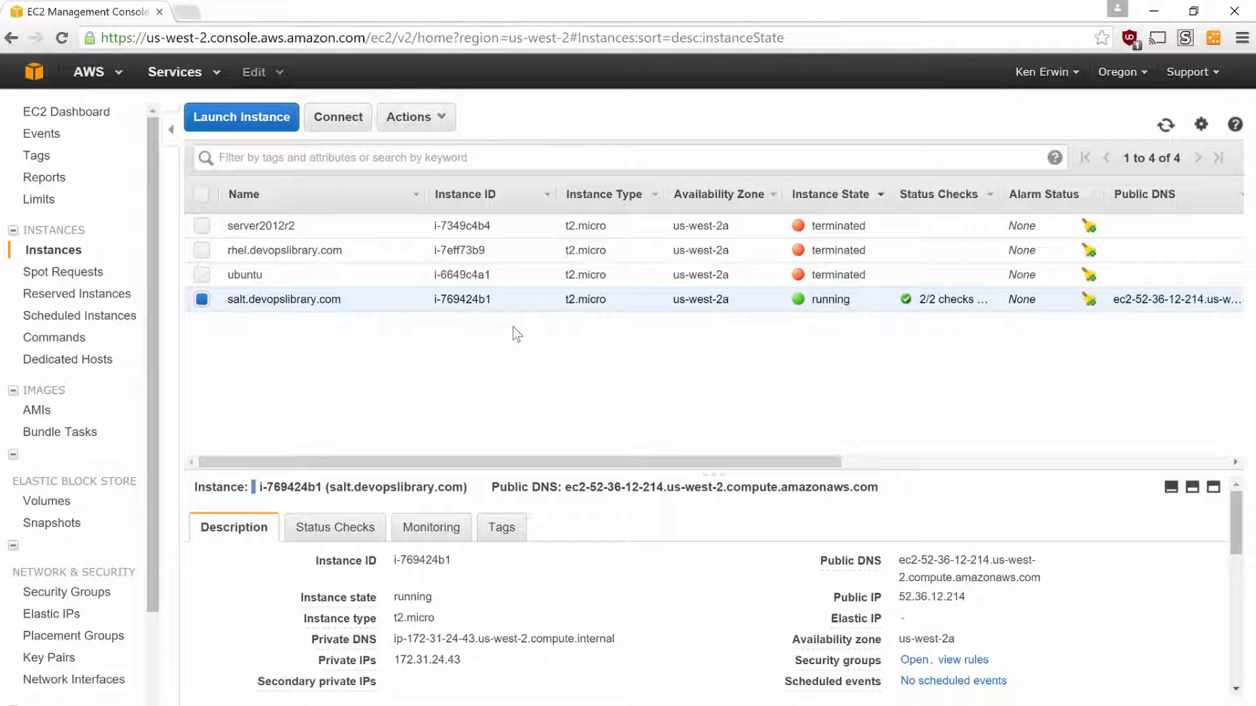
mouse_move(275, 138)
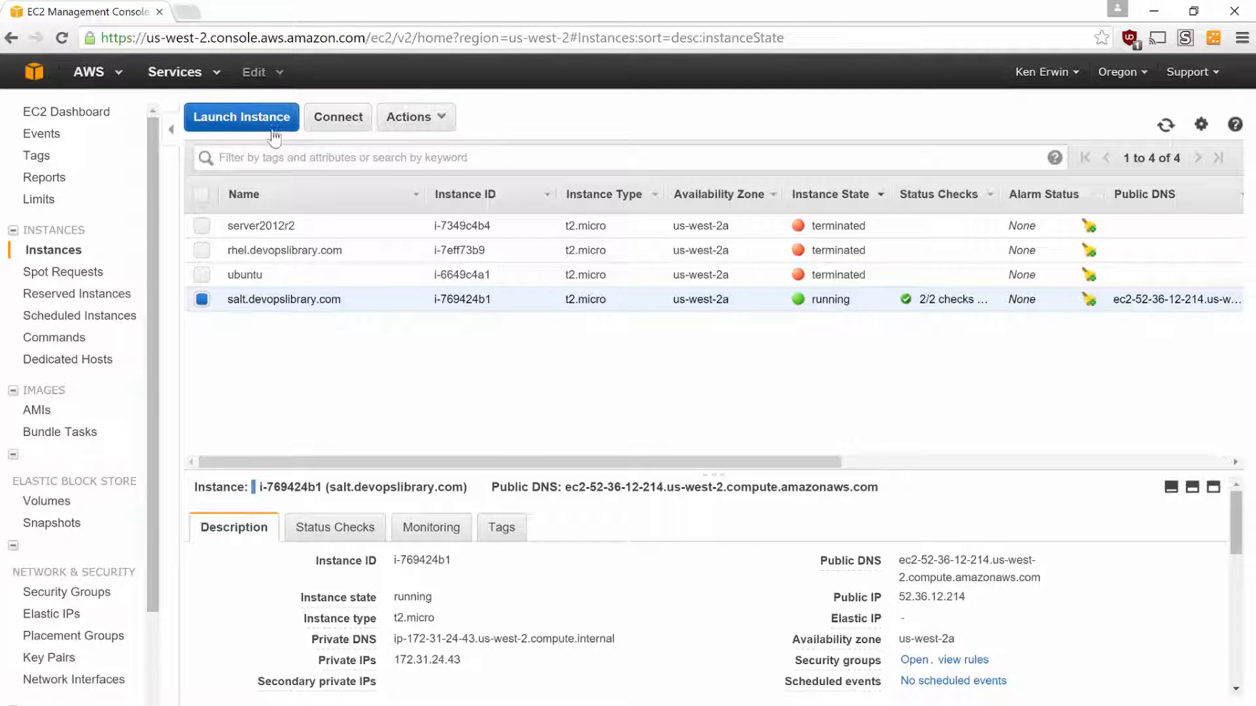
Start a new instance with cloud-config user data: hostname linuxminion, fqdn linuxminion.devopslibrary.com, manage_etc_hosts true
click(241, 117)
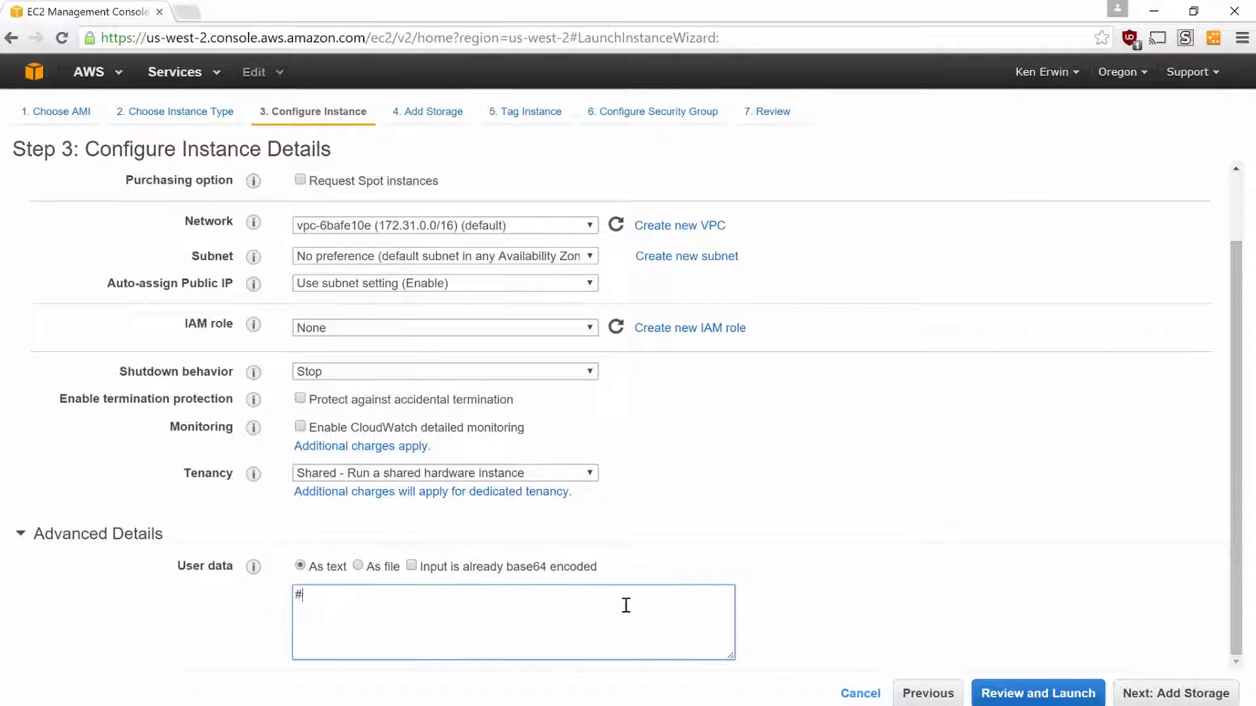
text(cloud-config)
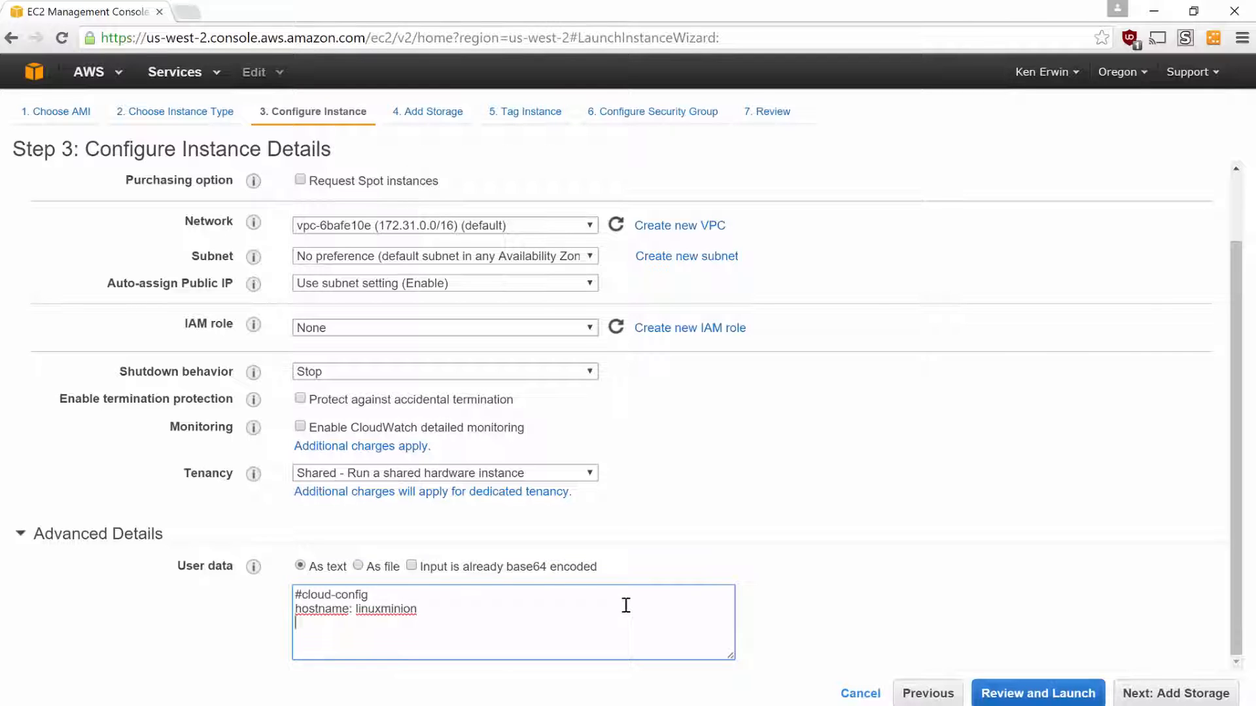
text(fqdn: linuxminion.devopslibrary.com)
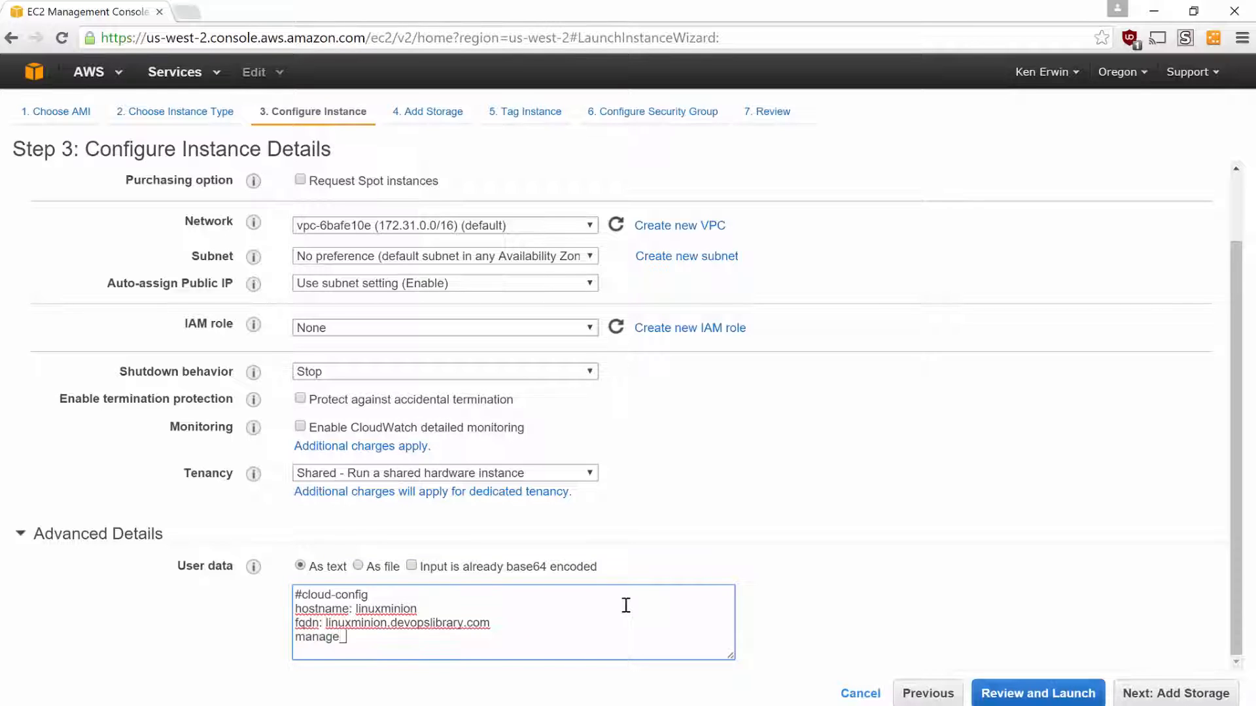
text(etc_hosts: true)
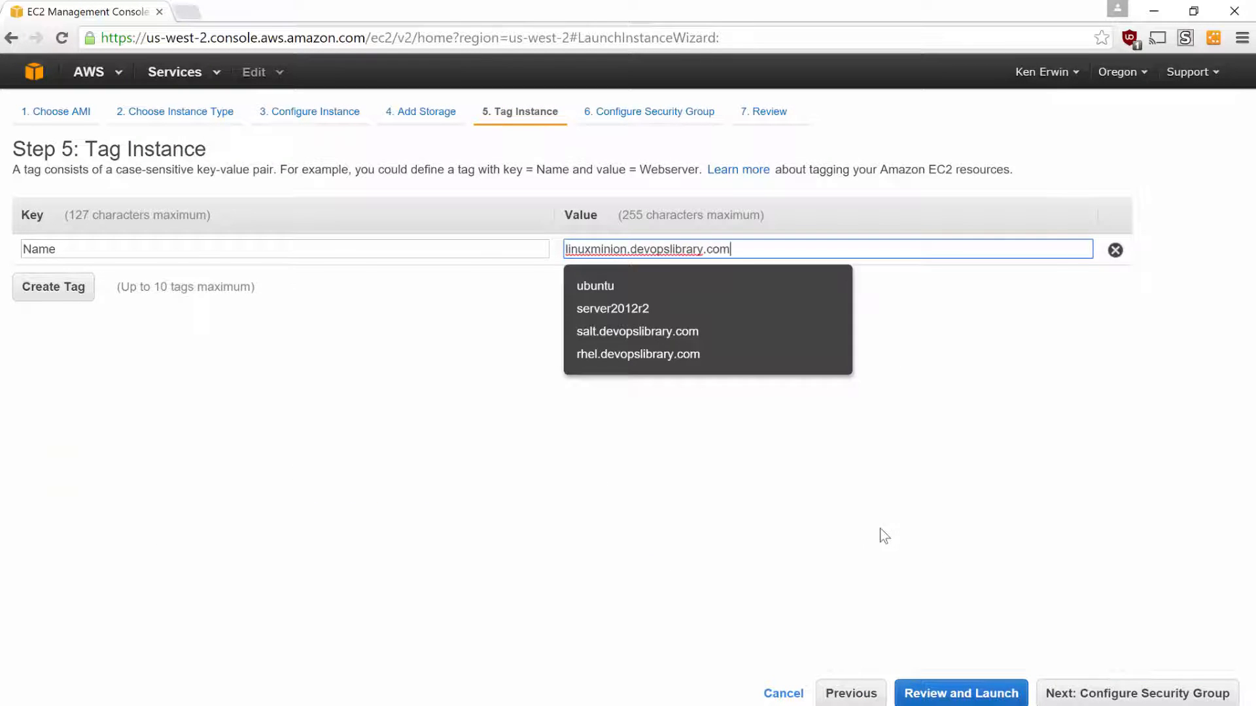
Review and launch the linuxminion instance using the devlib key pair
click(959, 693)
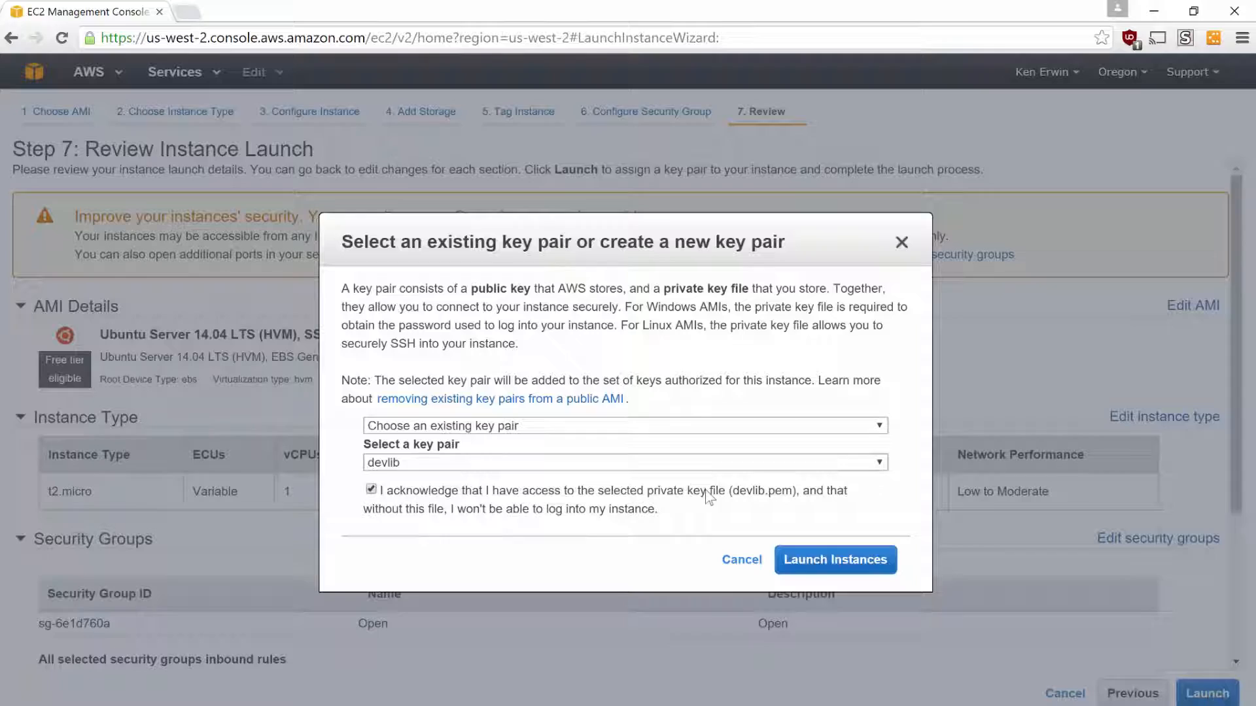
click(834, 559)
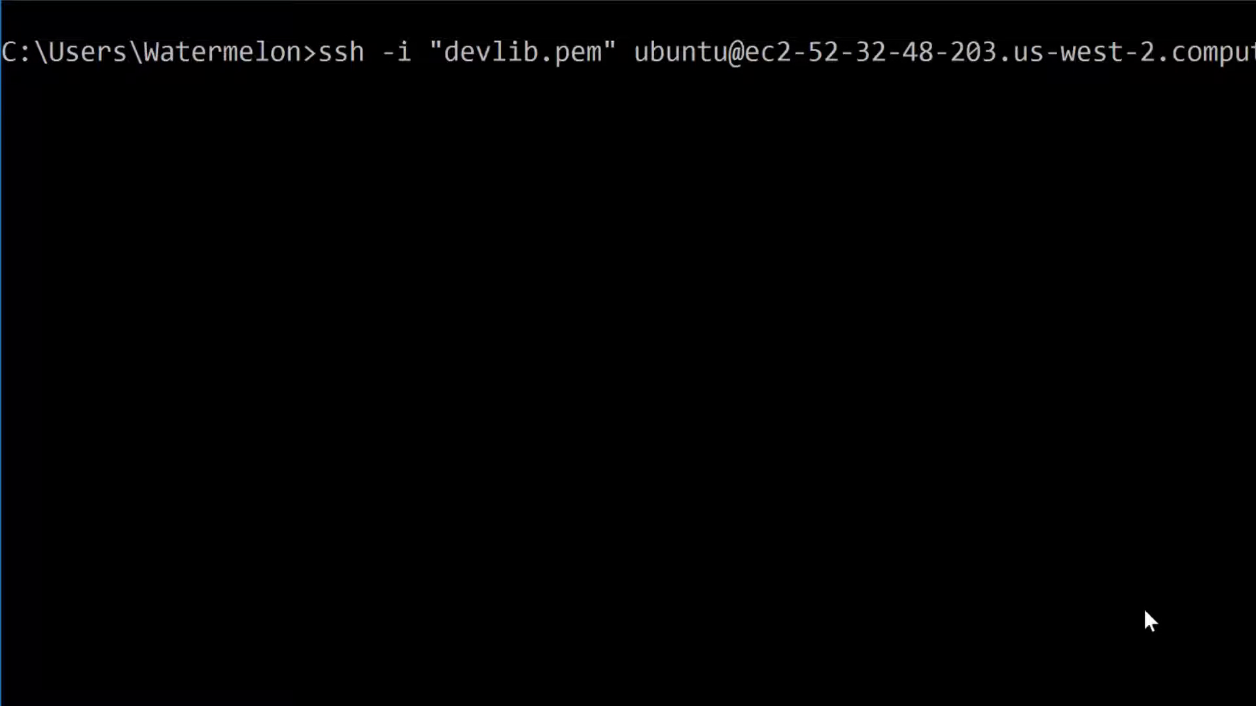
As root on linuxminion, ping salt, which fails as an unknown host, then clear the screen
text(sudo -)
text(p)
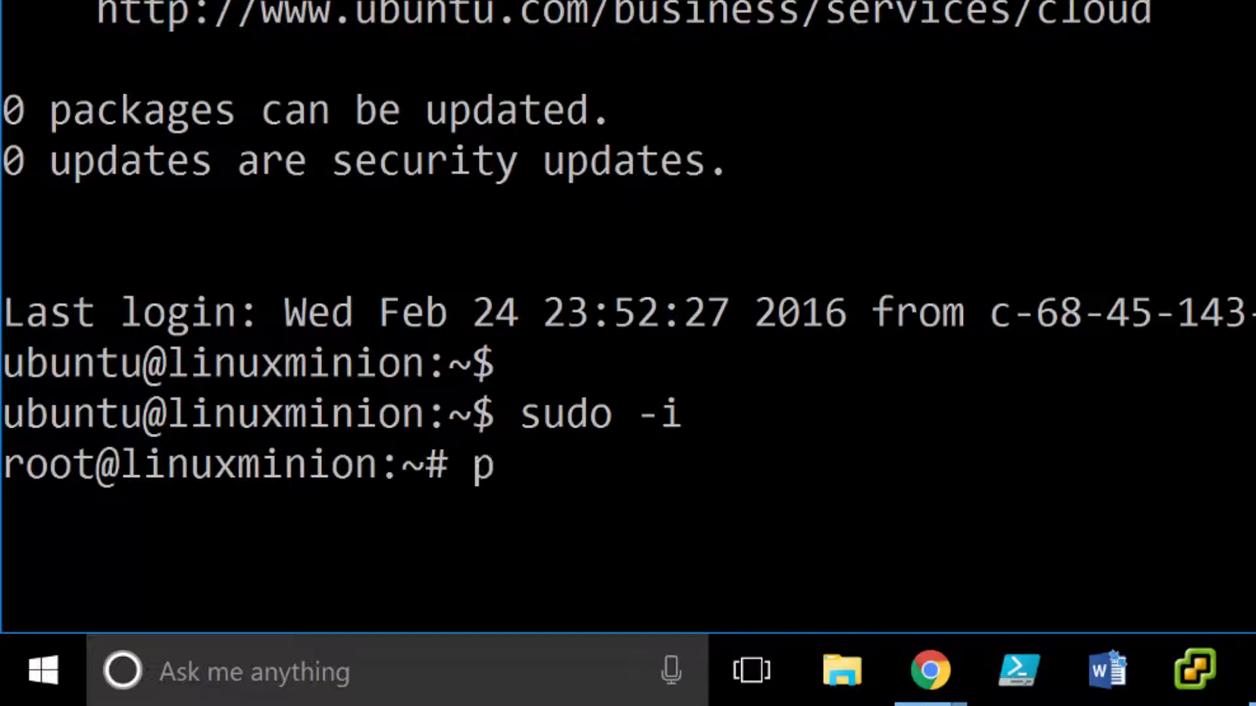
text(ing salt)
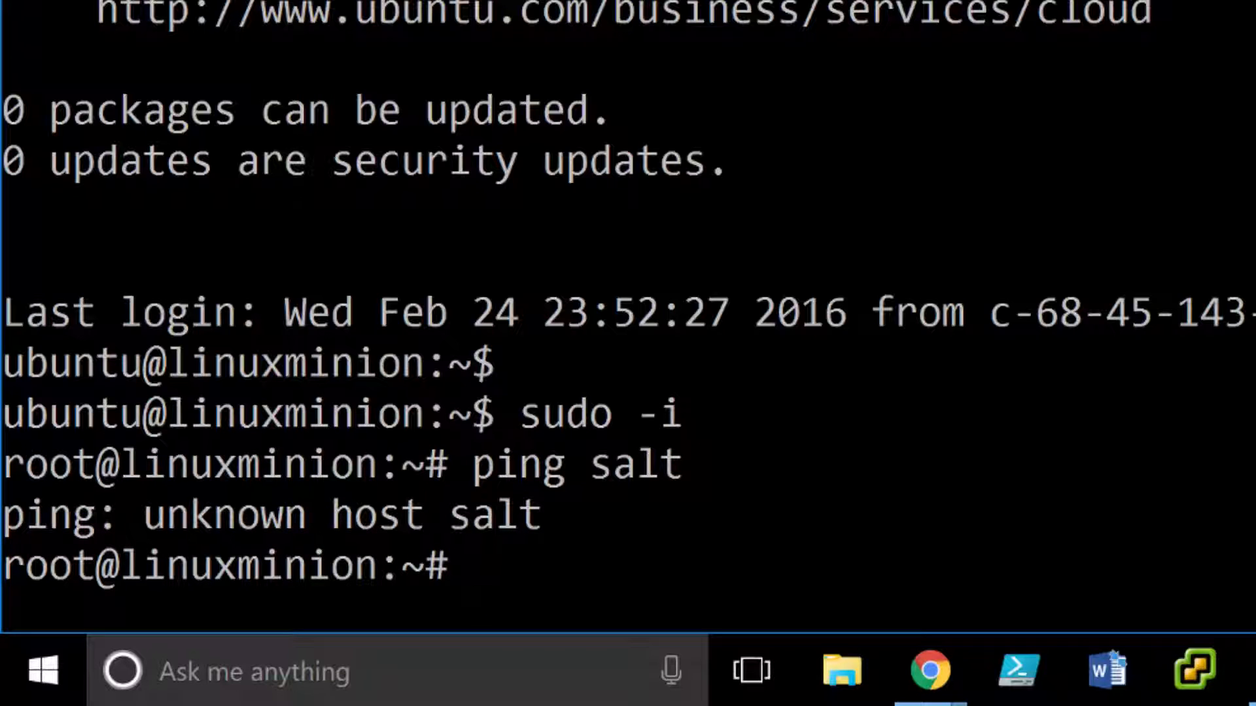
text(cls)
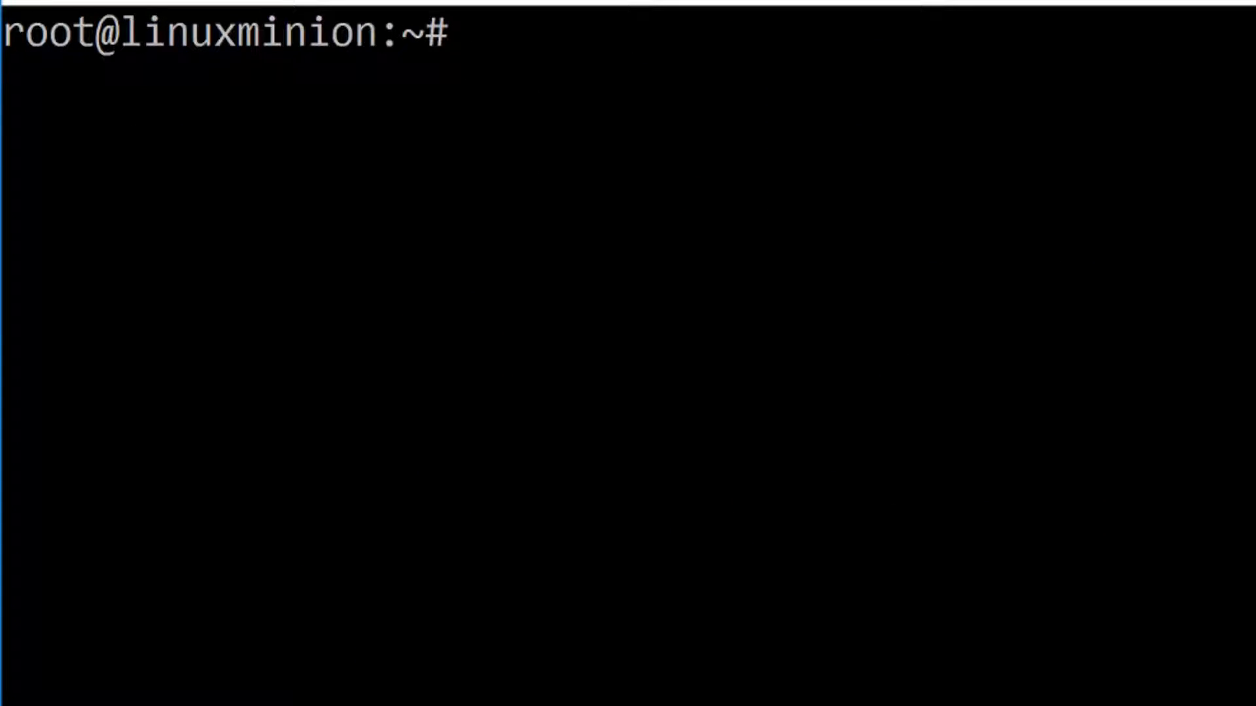
Add the line '172.31.24.43 salt' to /etc/hosts in vi
text(vi)
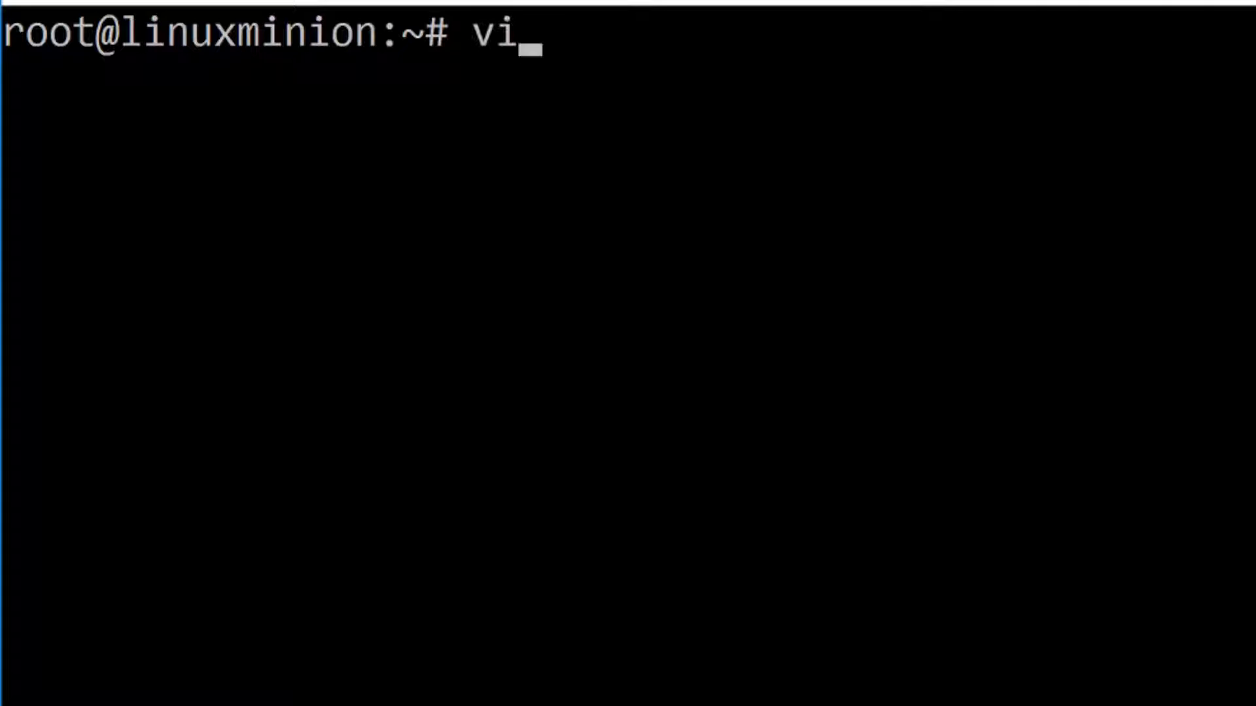
text(/etc/hosts)
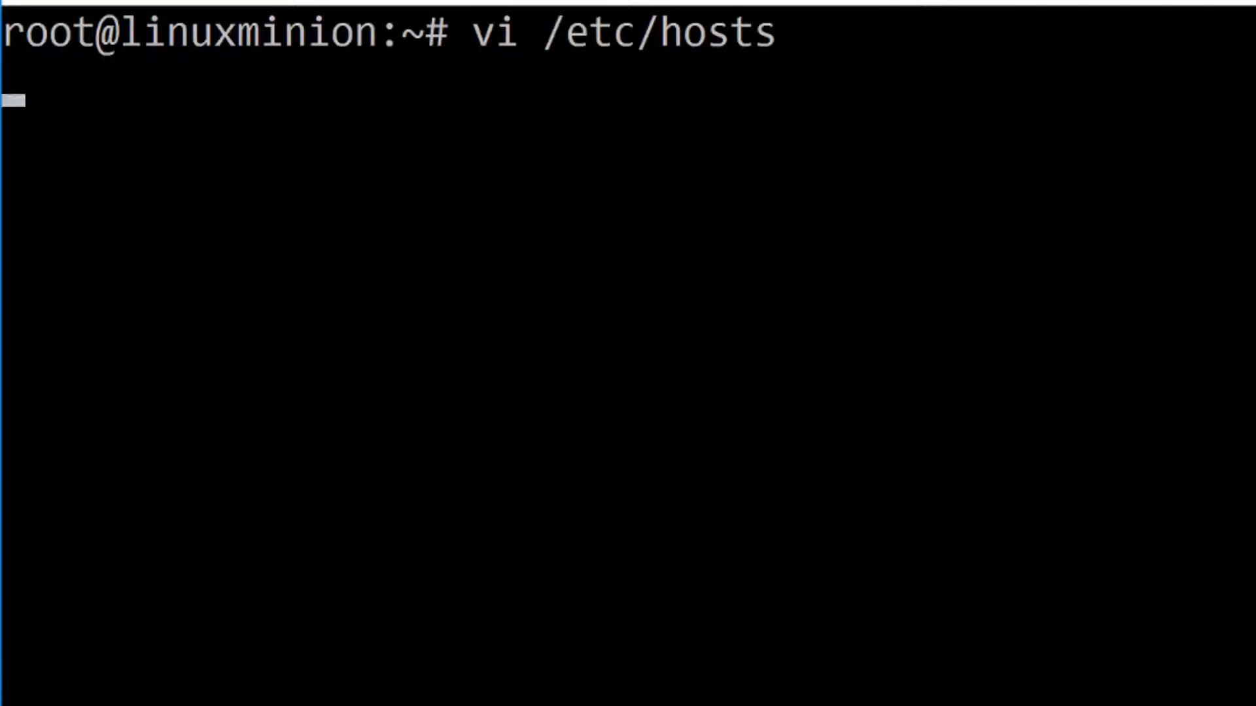
key(Return)
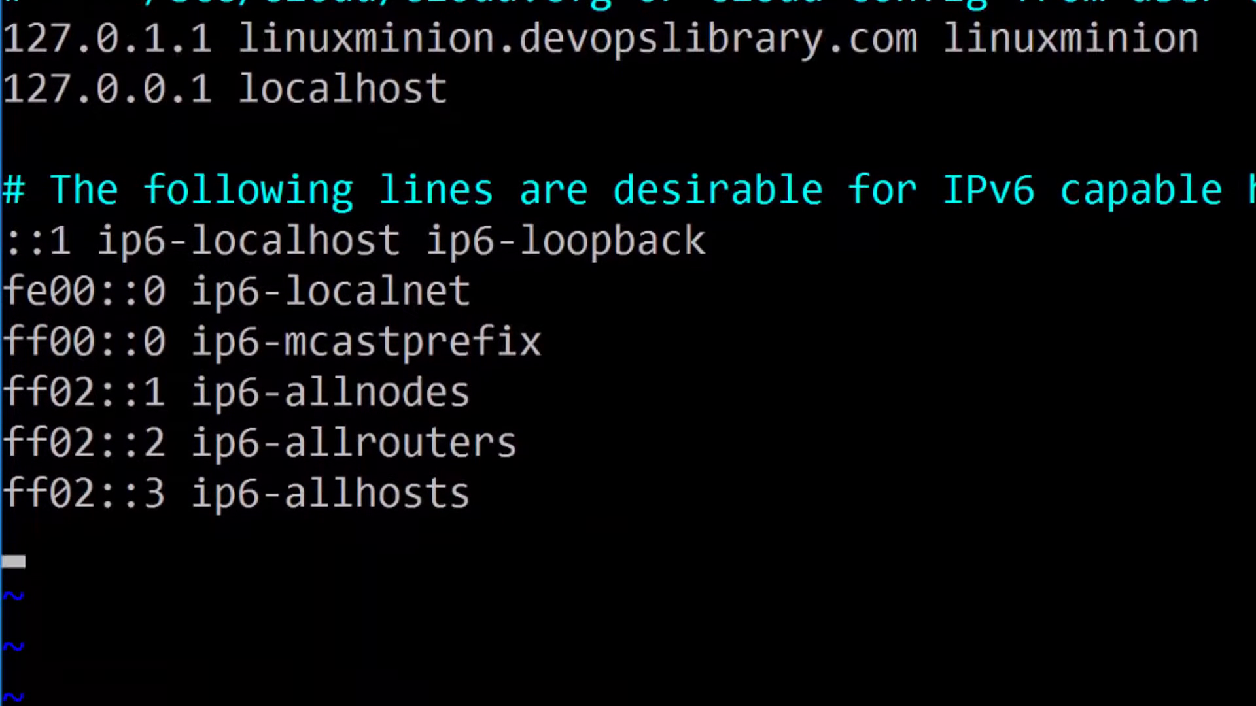
text(172.31.24.)
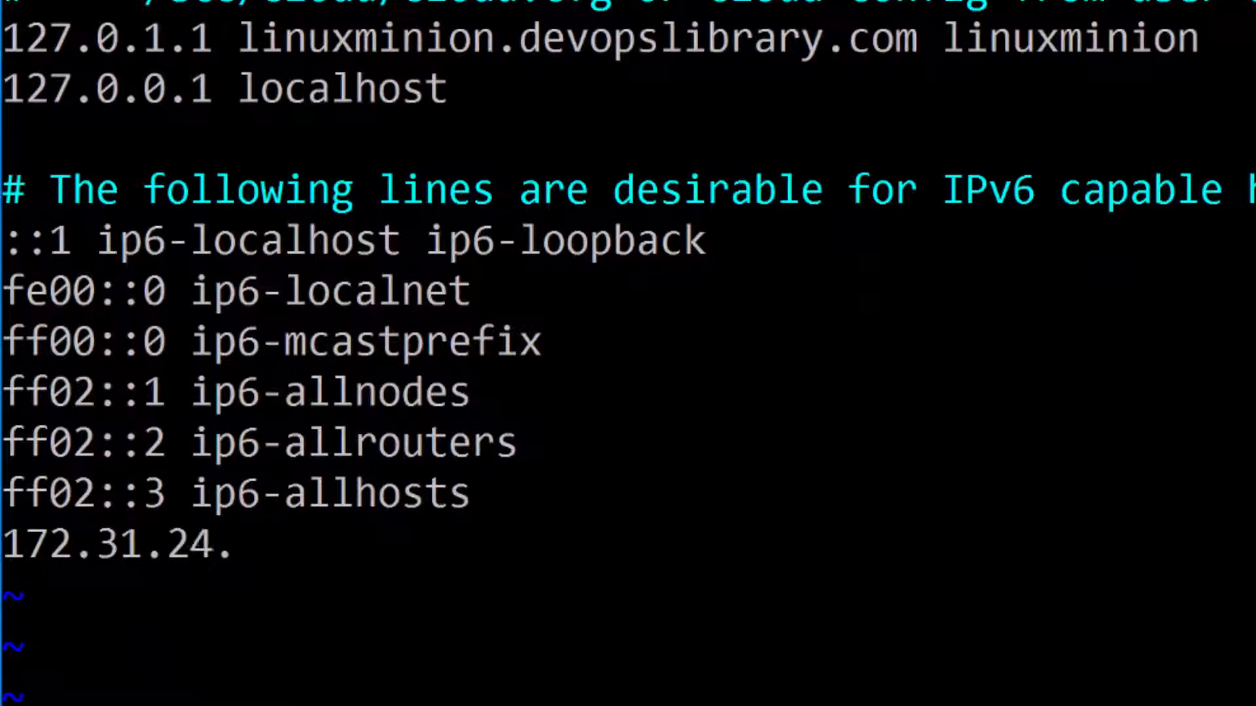
text(43 salt)
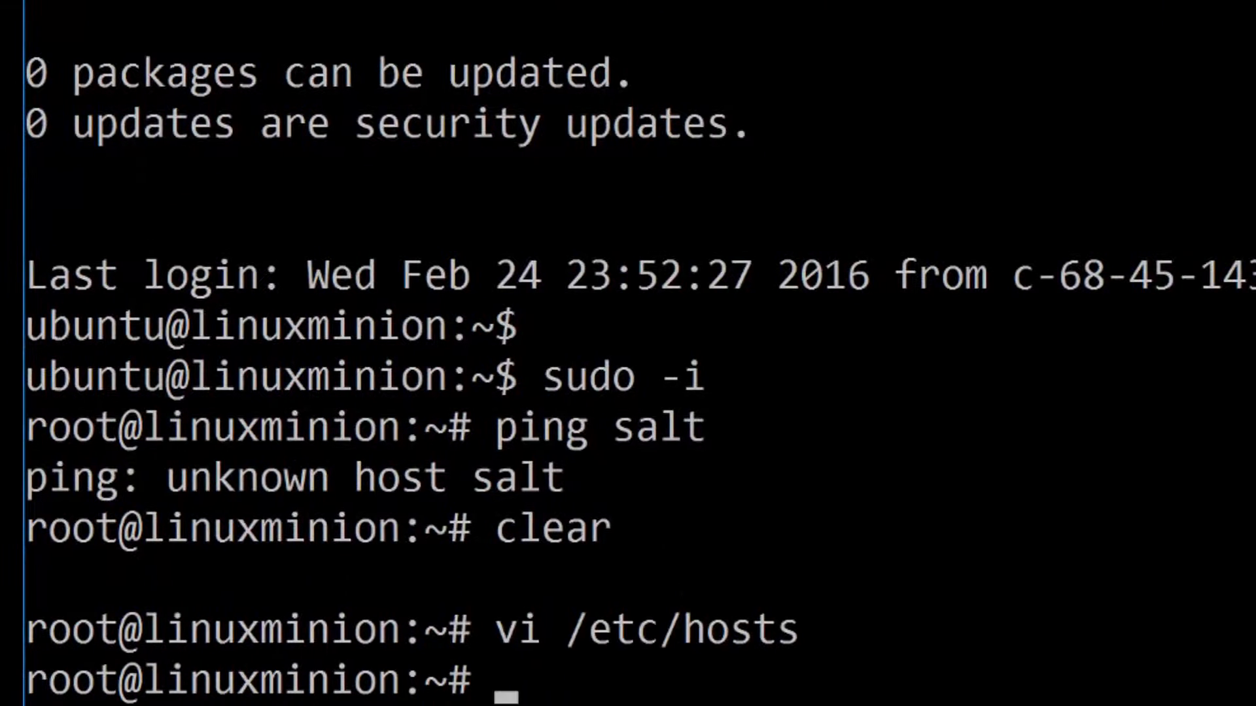
text(ping)
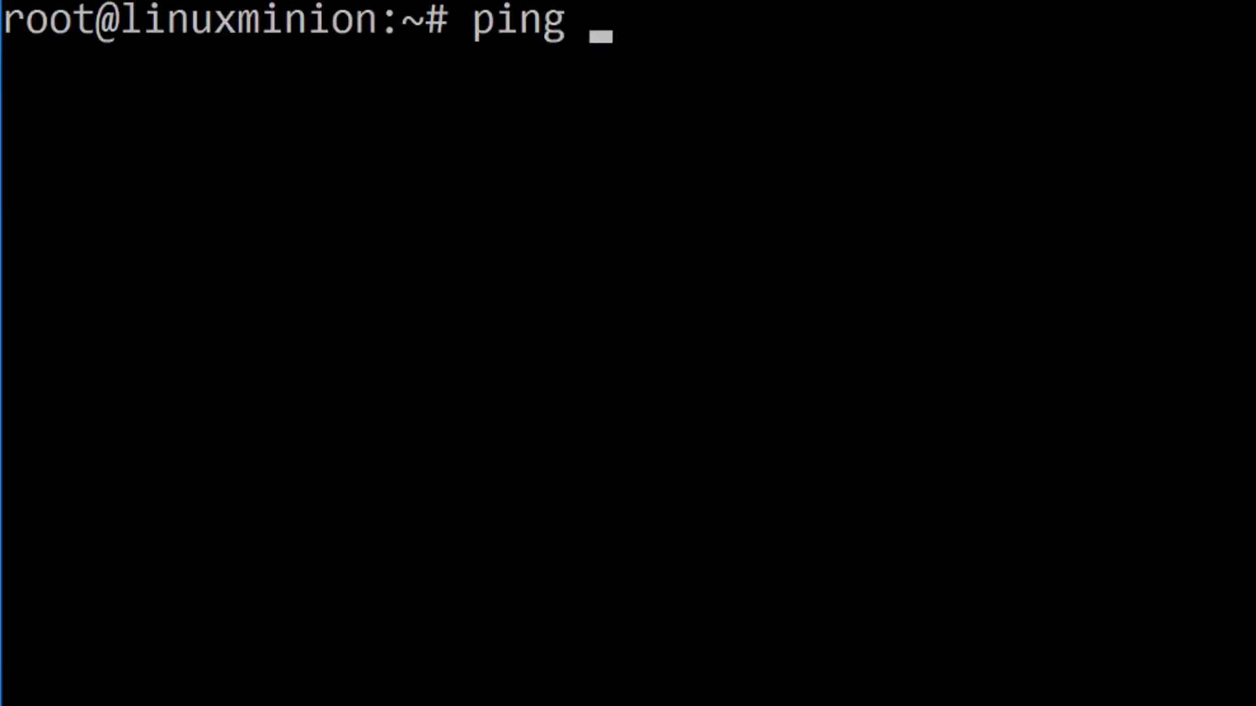
Ping salt, getting four replies from 172.31.24.43 with no loss, then clear the screen
text(salt)
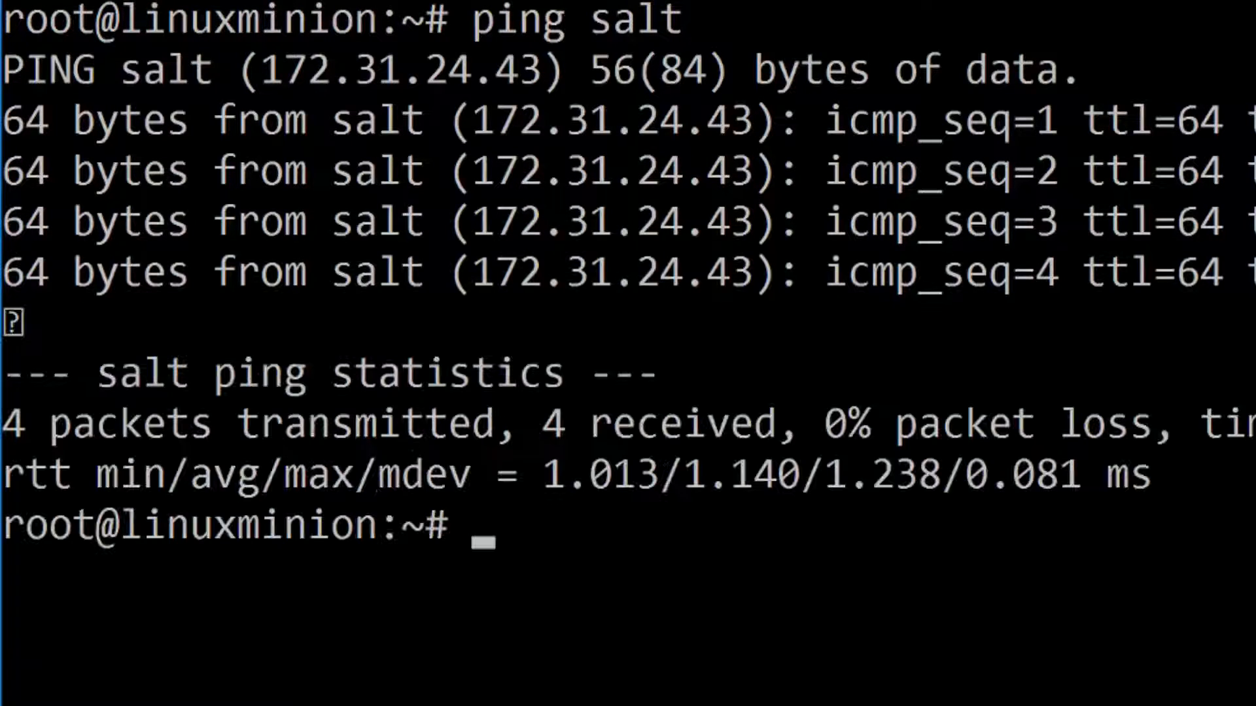
text(clea)
text(curl)
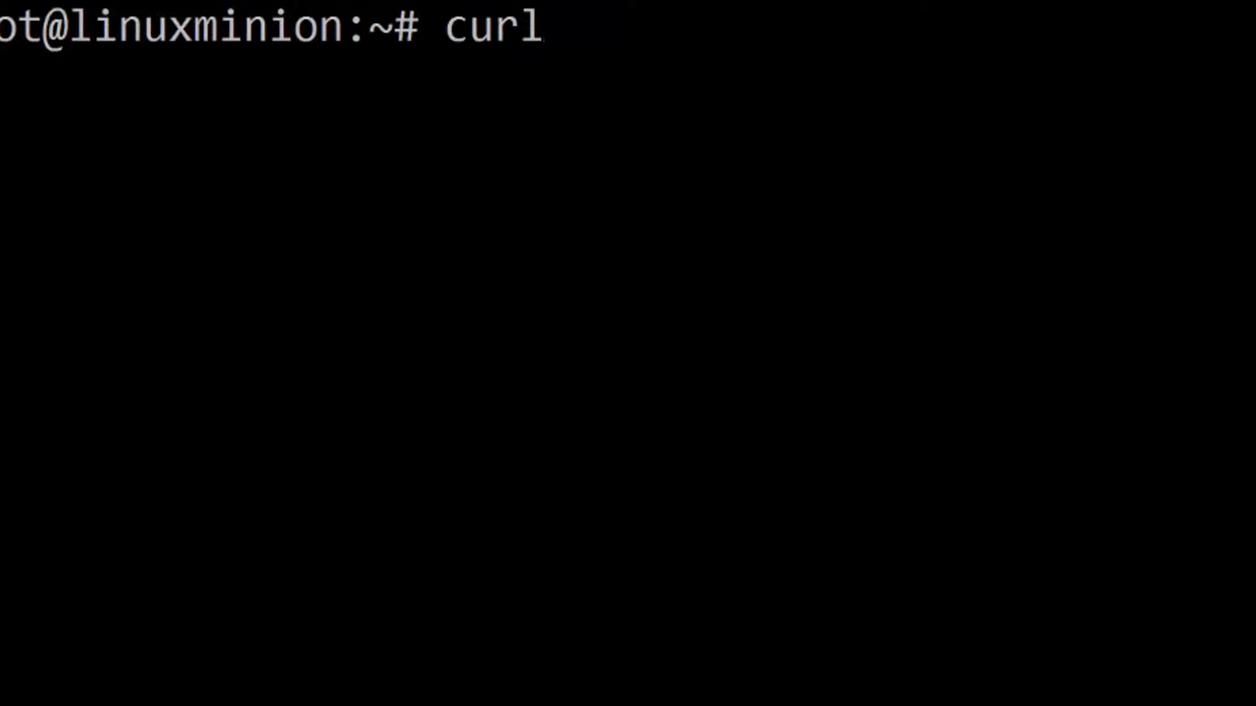
text(-L)
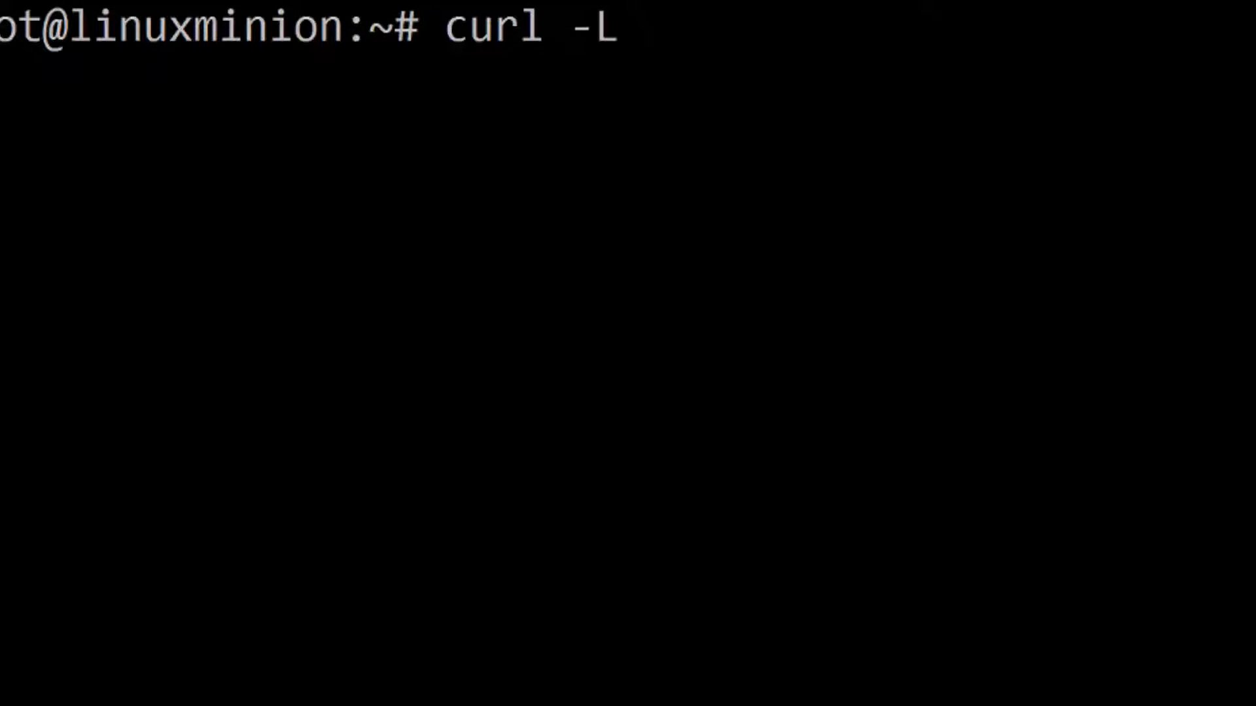
text(https:)
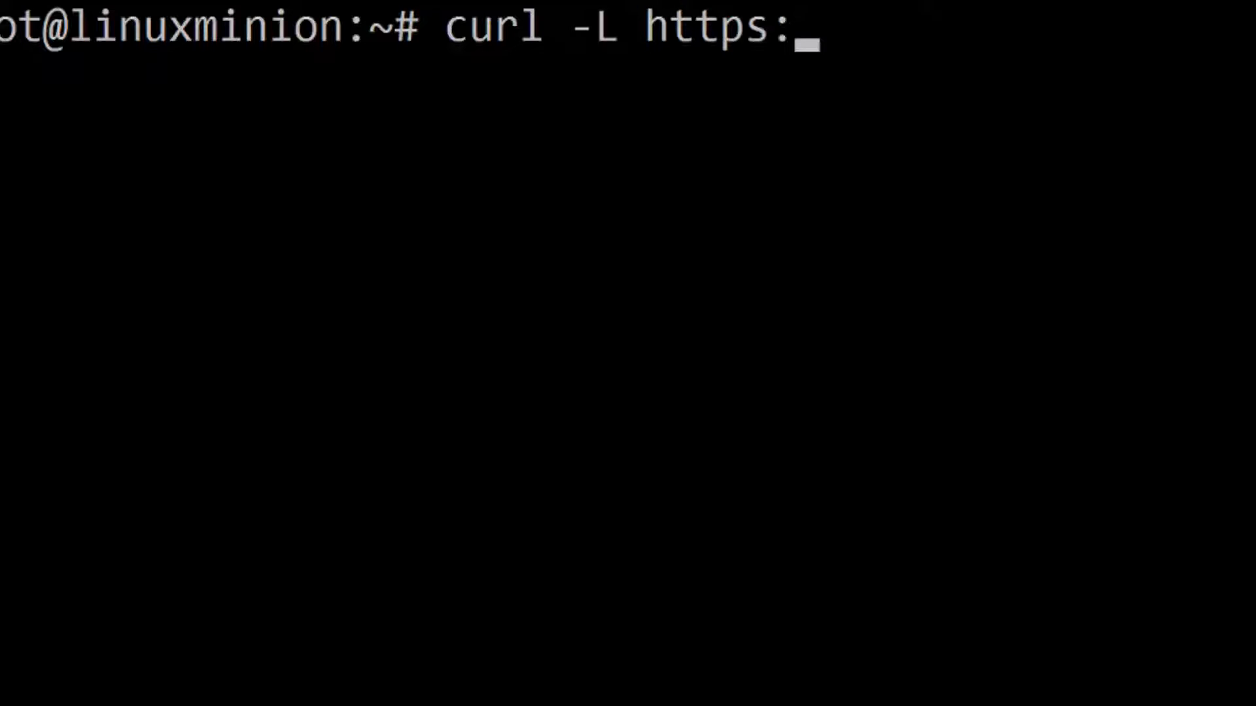
text(//)
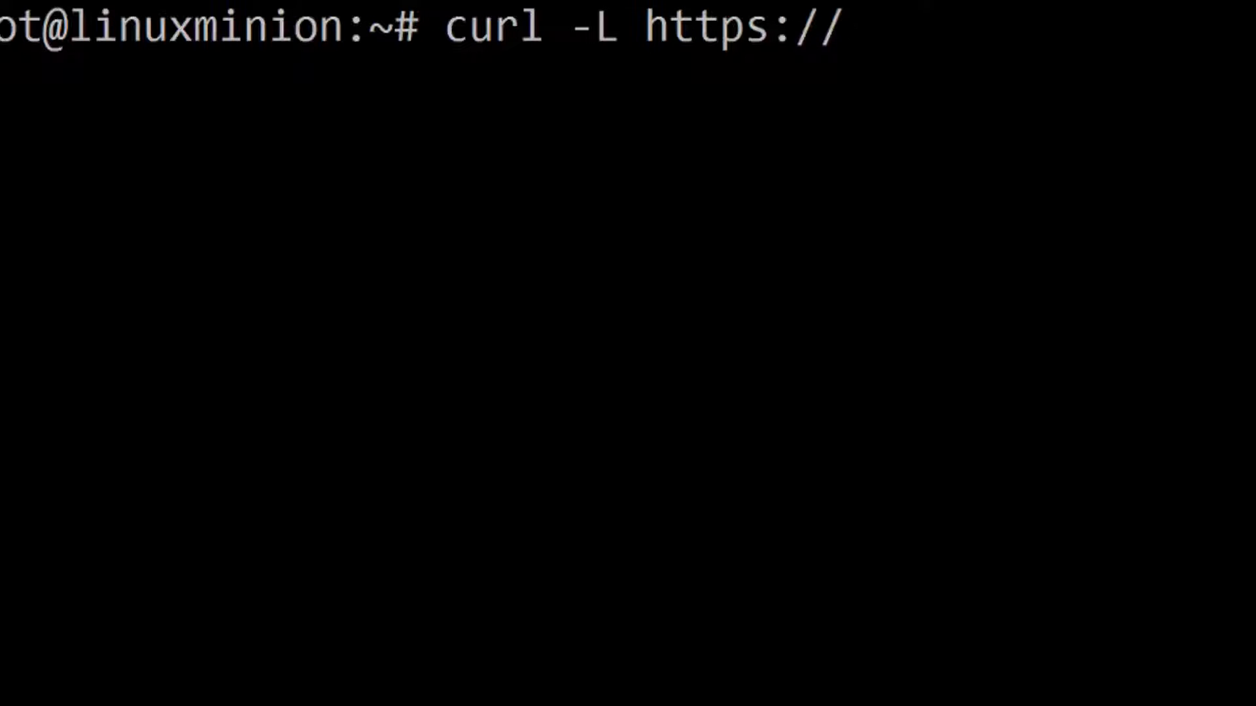
text(boots)
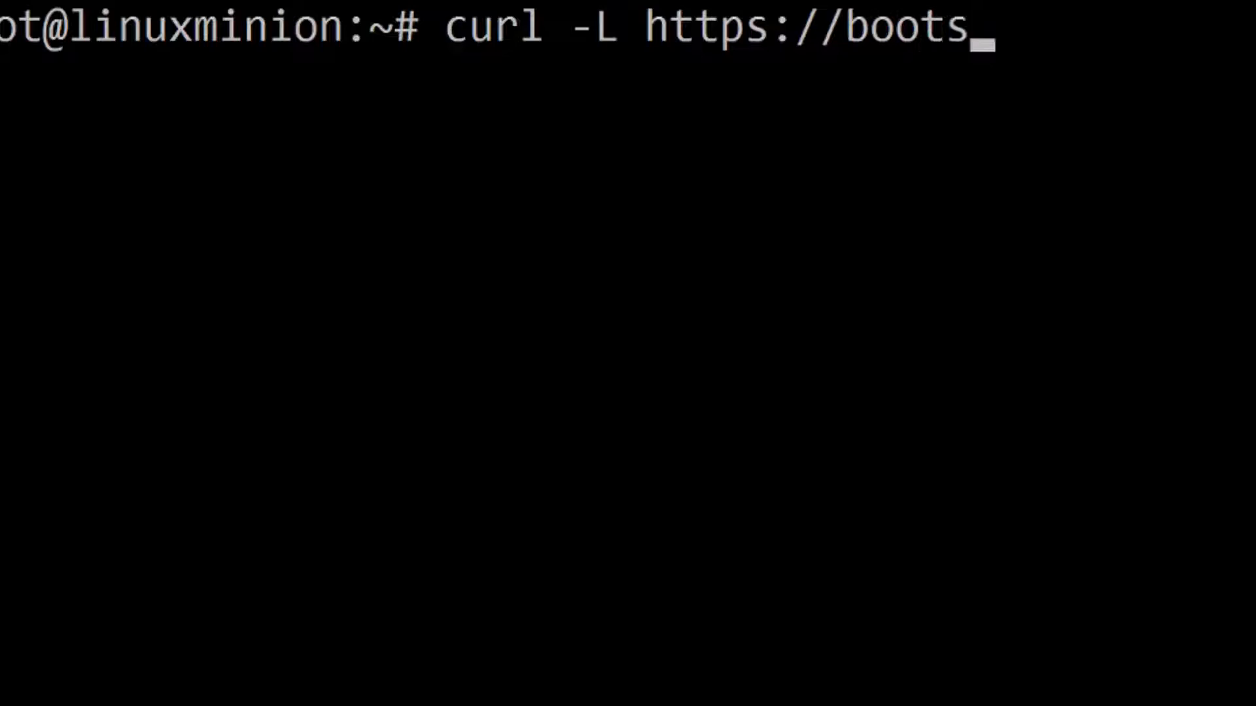
text(trap.salts)
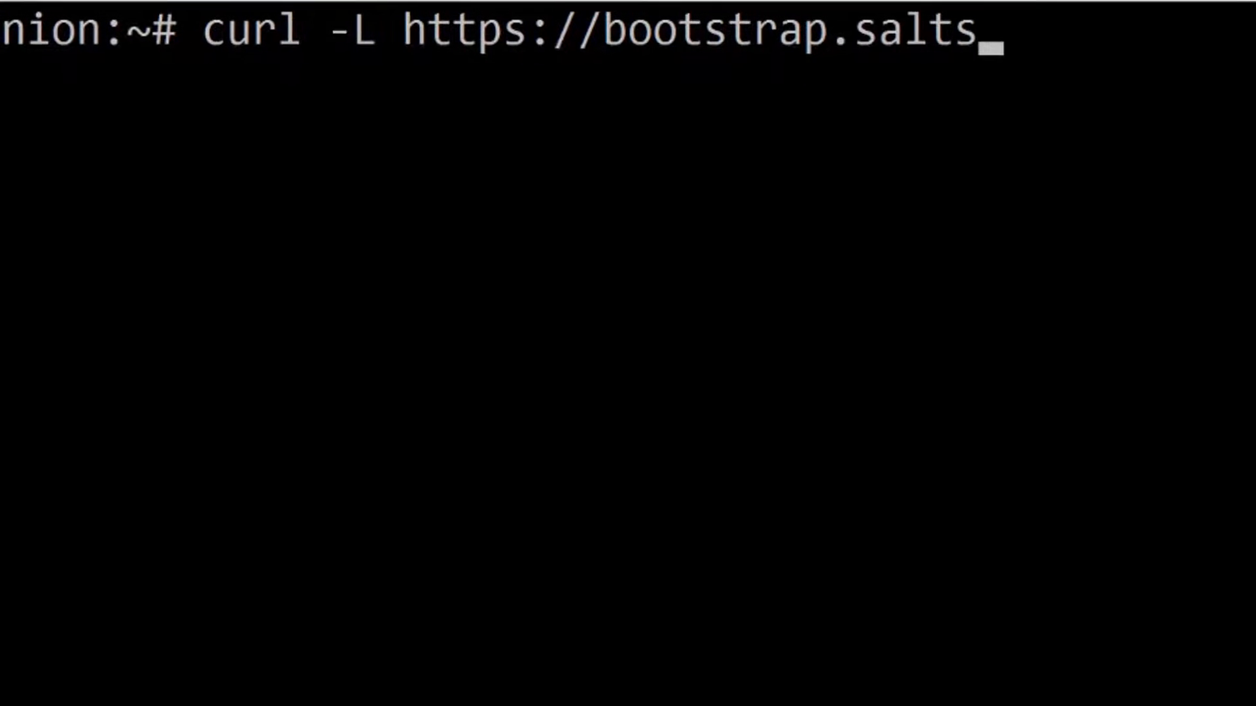
text(tack.com)
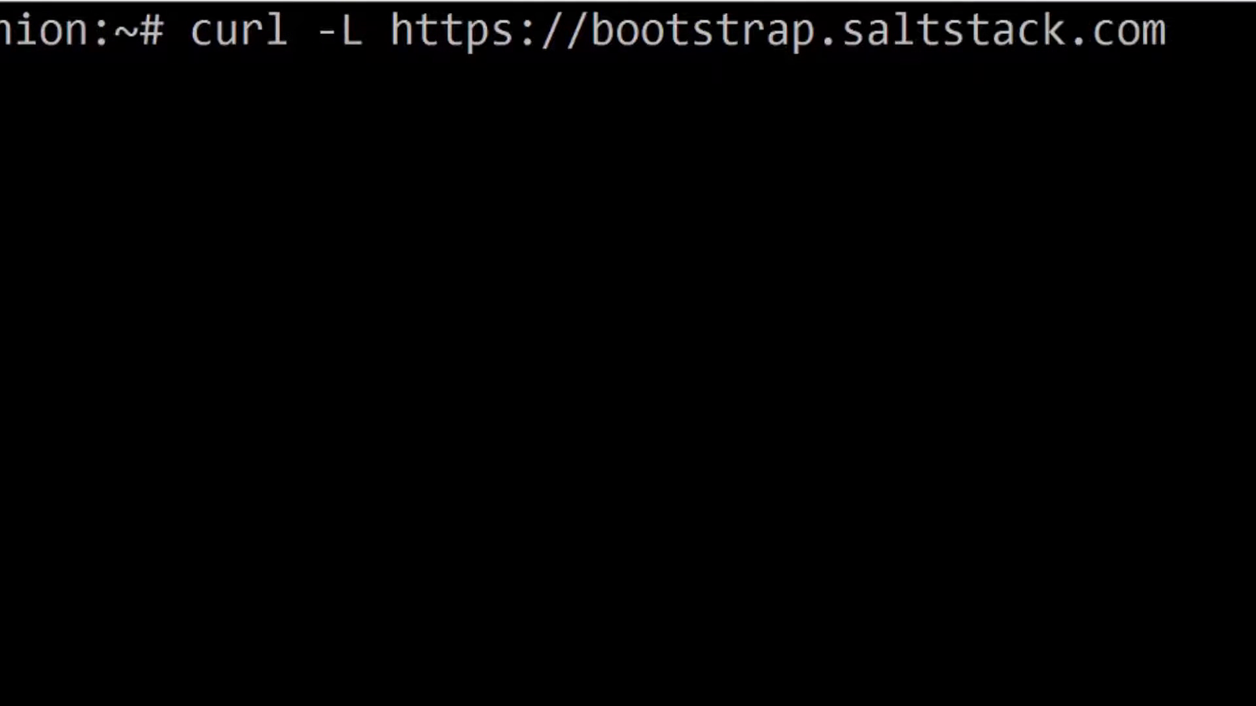
text(| sudo)
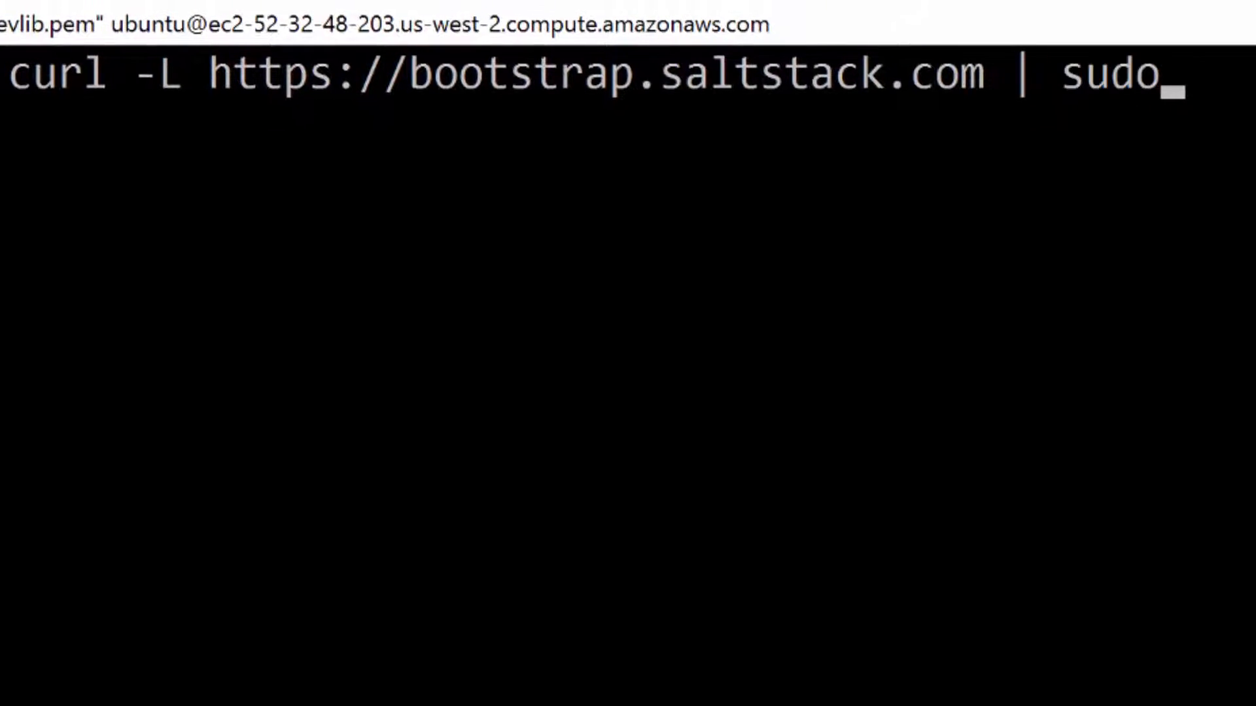
key(Return)
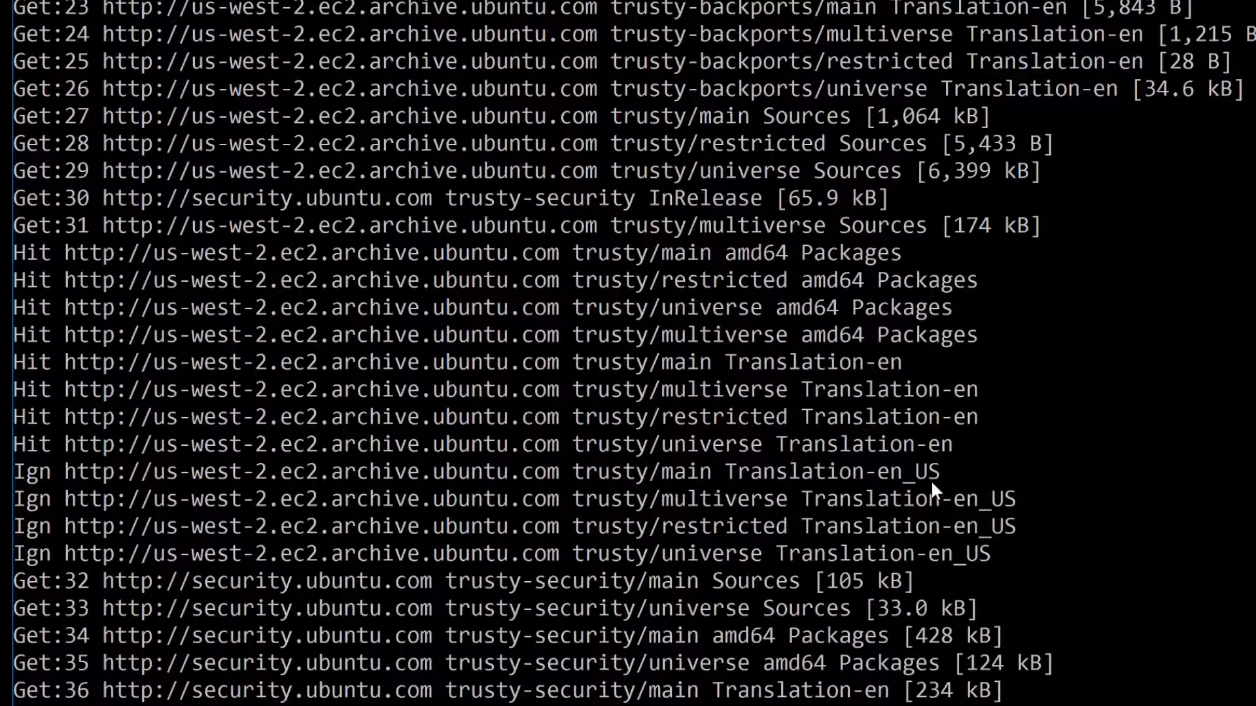
scroll(down, 3)
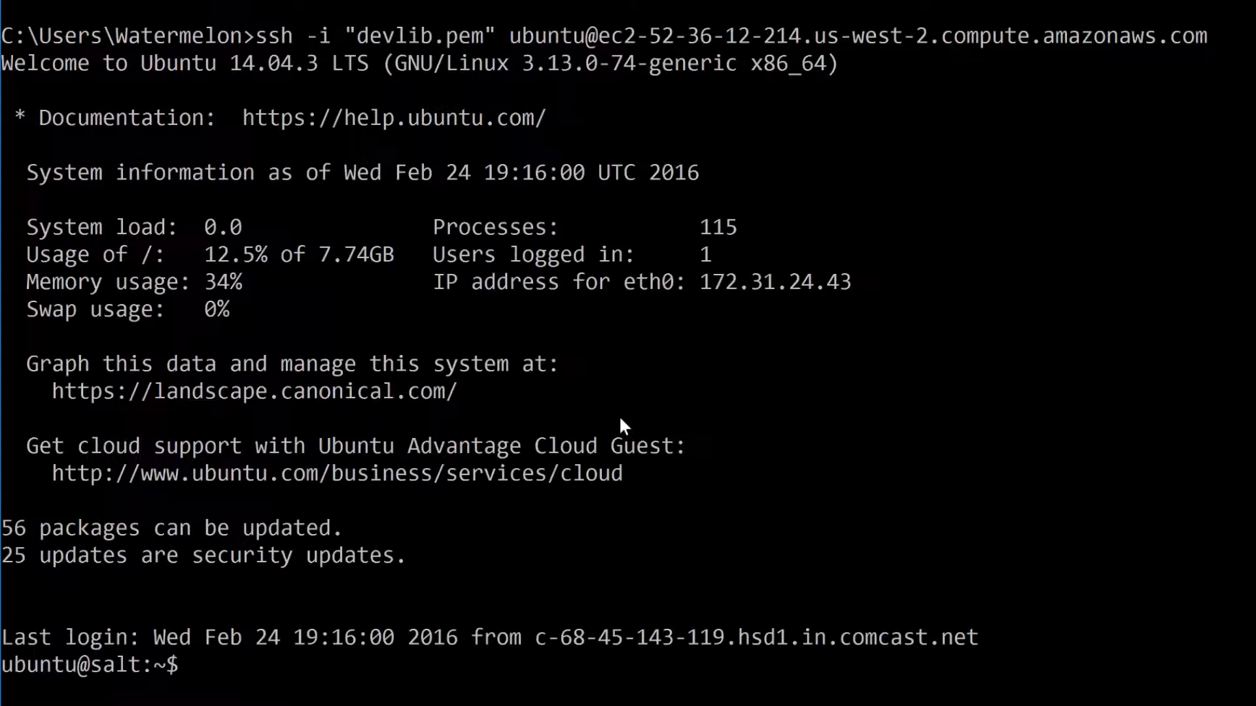
As root on the salt master, accept the pending linuxminion.devopslibrary.com key with salt-key -A
text(sudo -i)
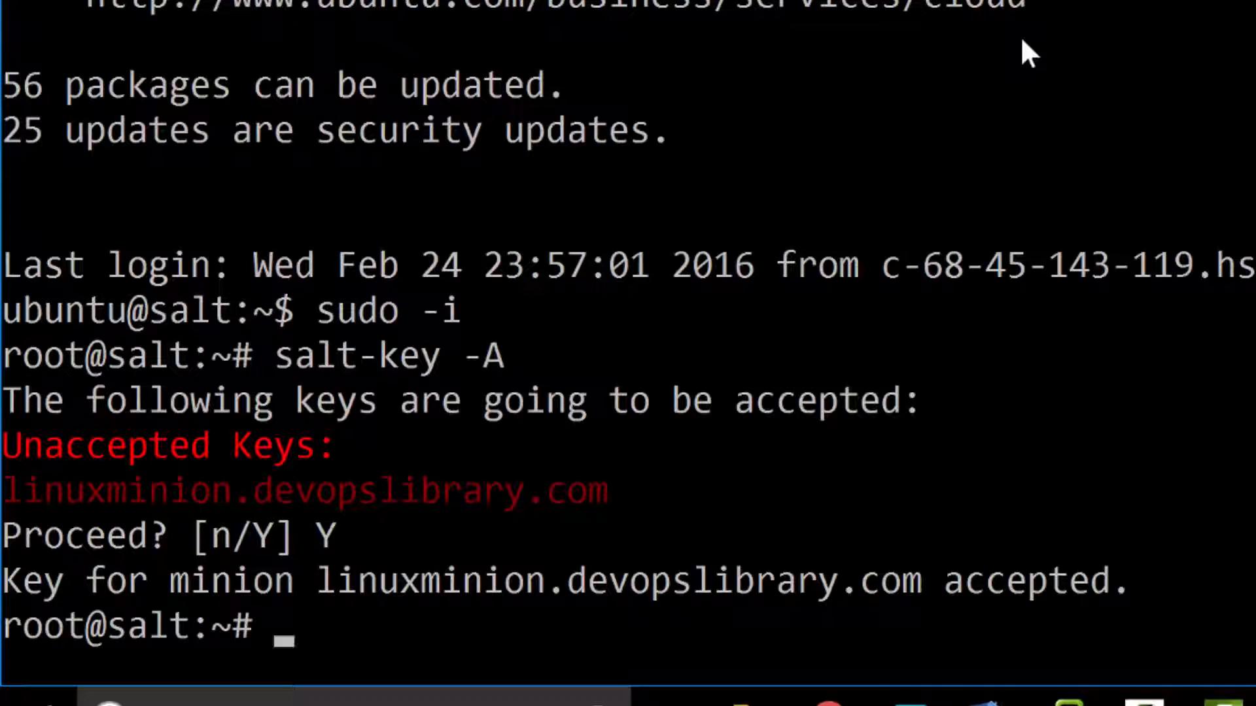
text(salt)
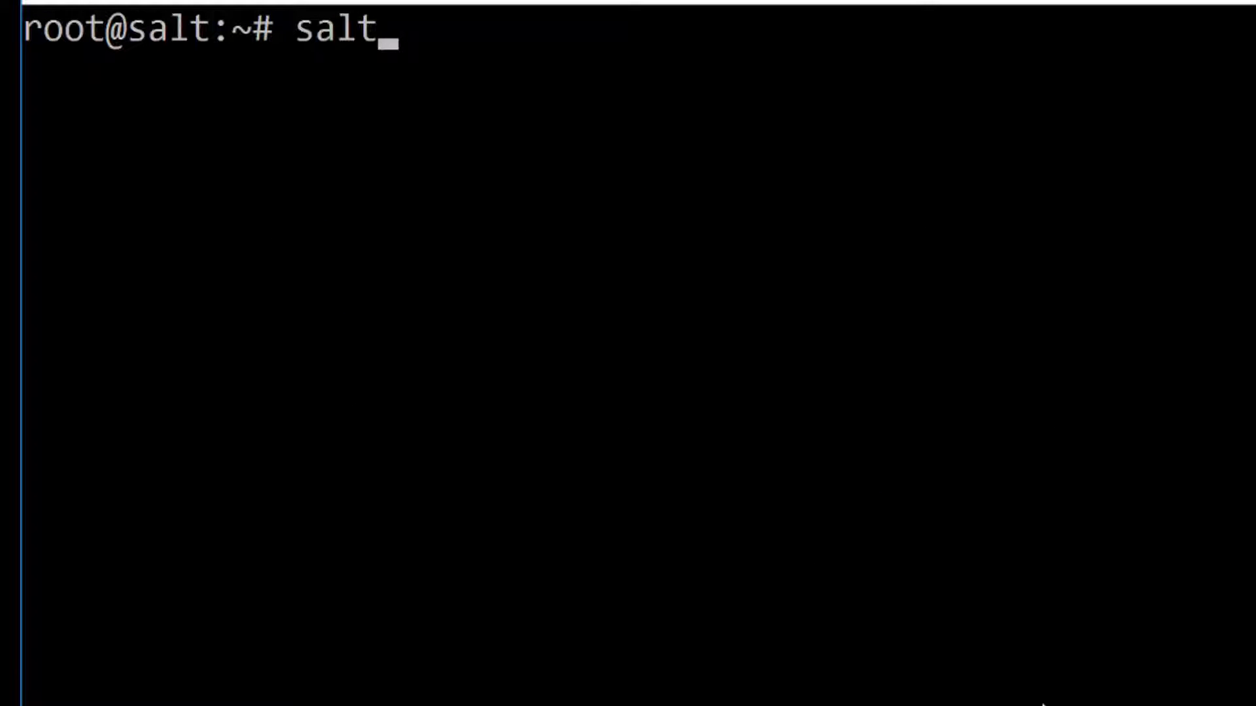
Run salt '*' cmd.run 'ifconfig' across all minions, then type 'Thank you for watching :D!'
text('*)
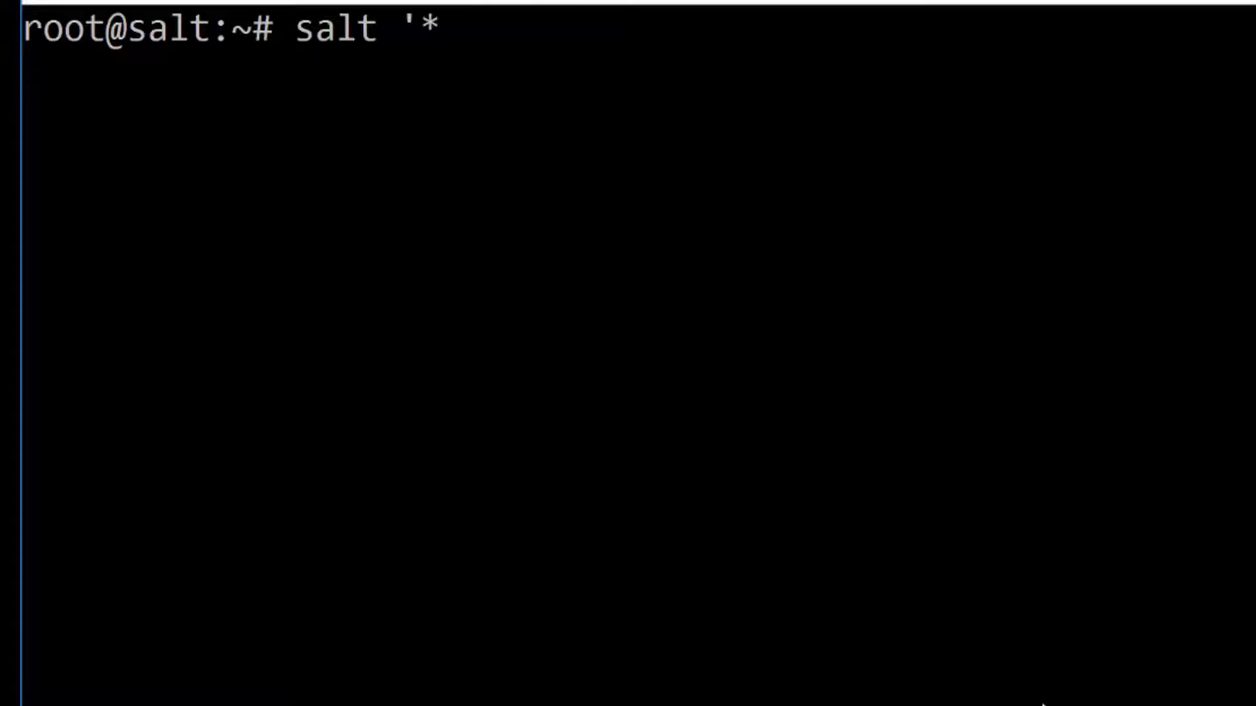
text(' cmd.)
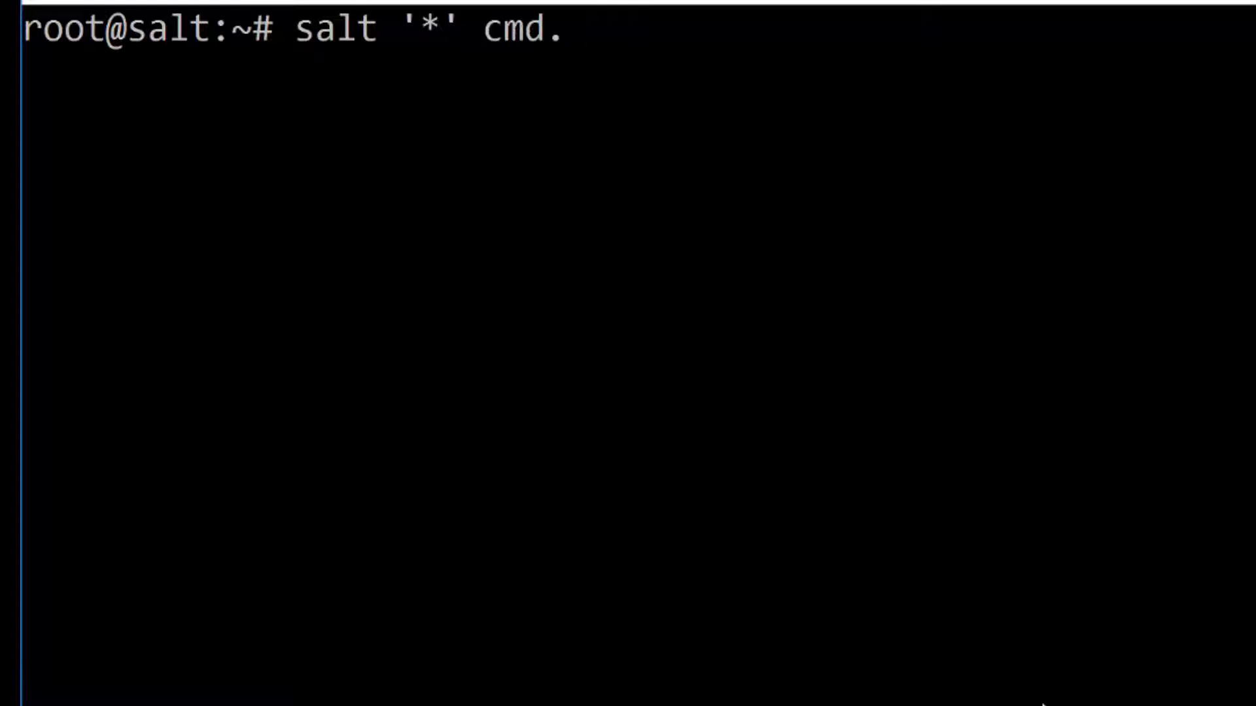
text(run 'if)
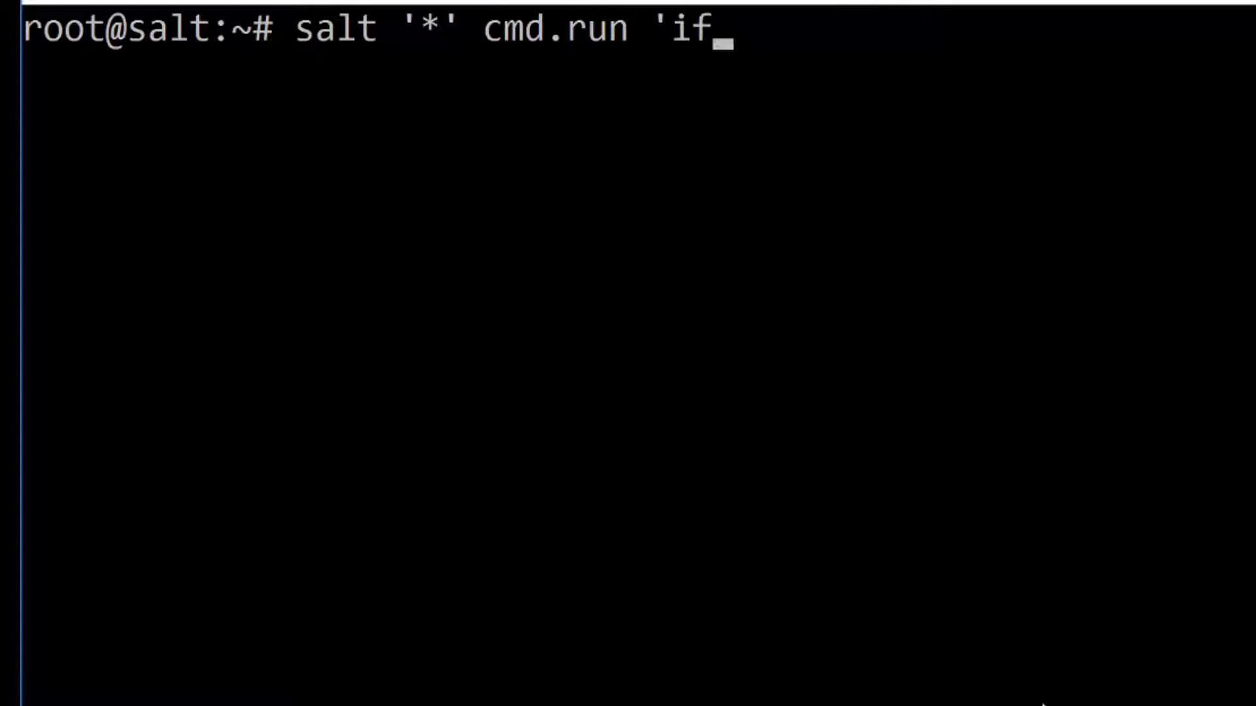
text(config')
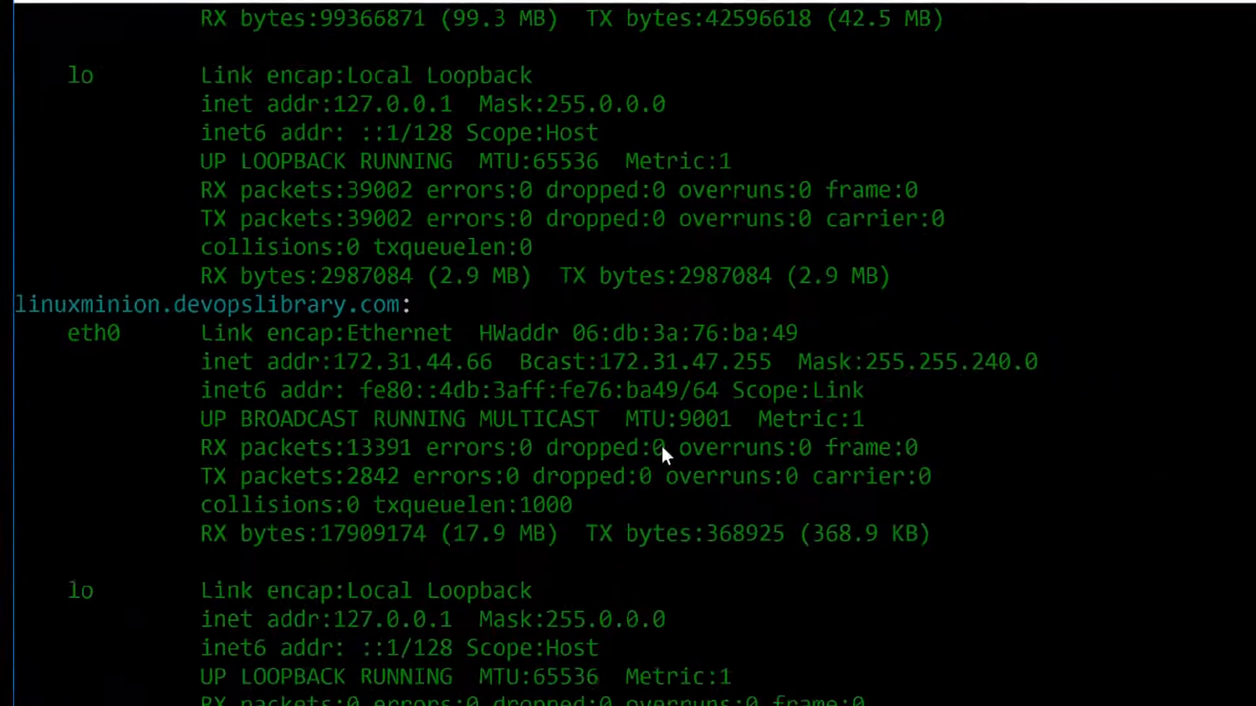
scroll(down, 3)
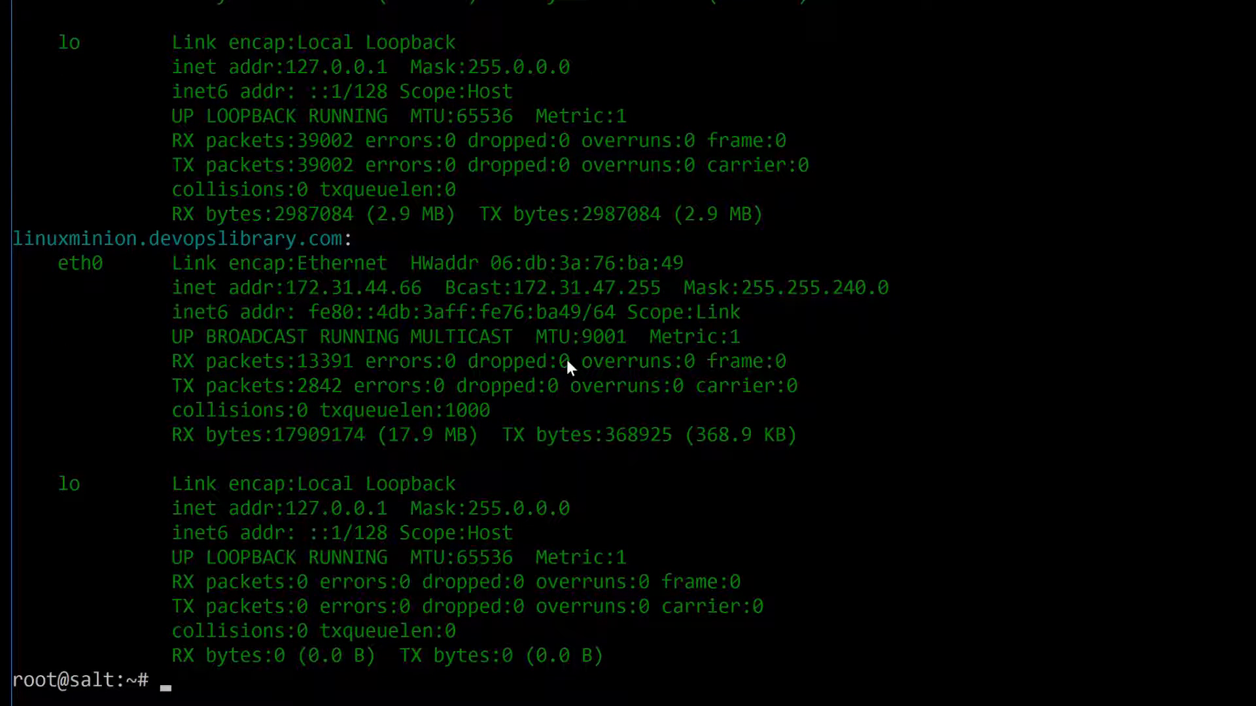
text(Thank you f)
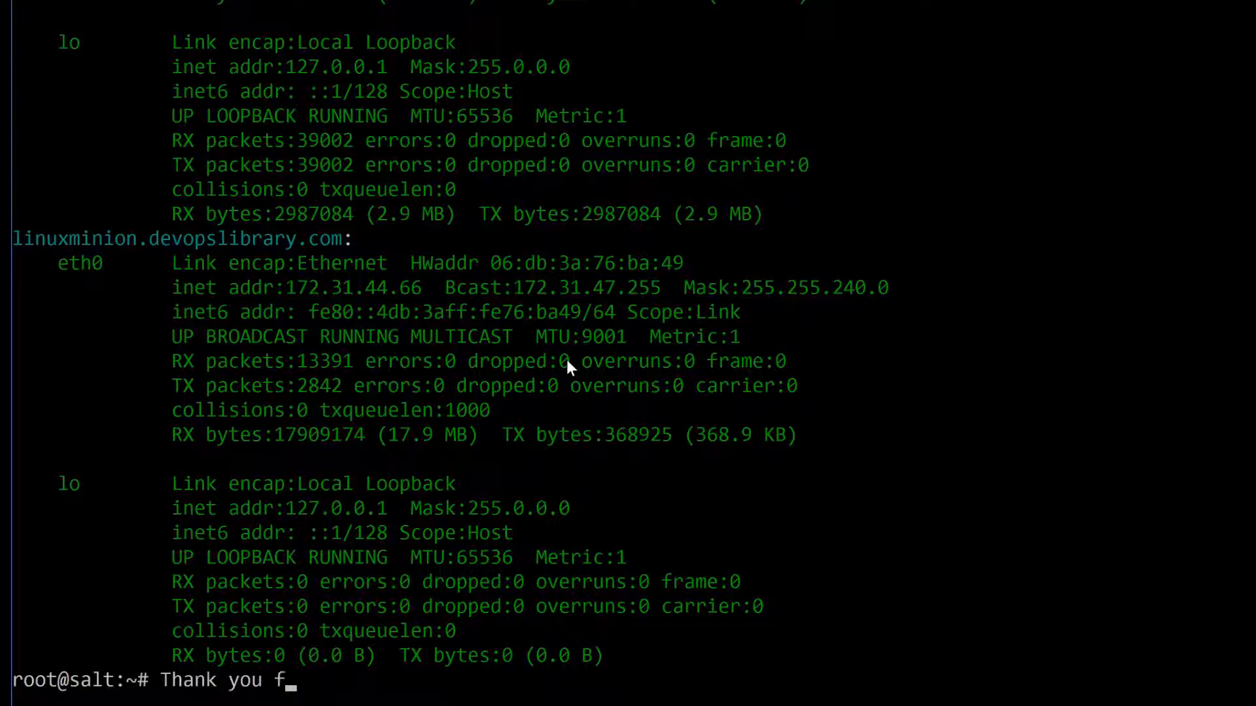
text(or watching :D!)
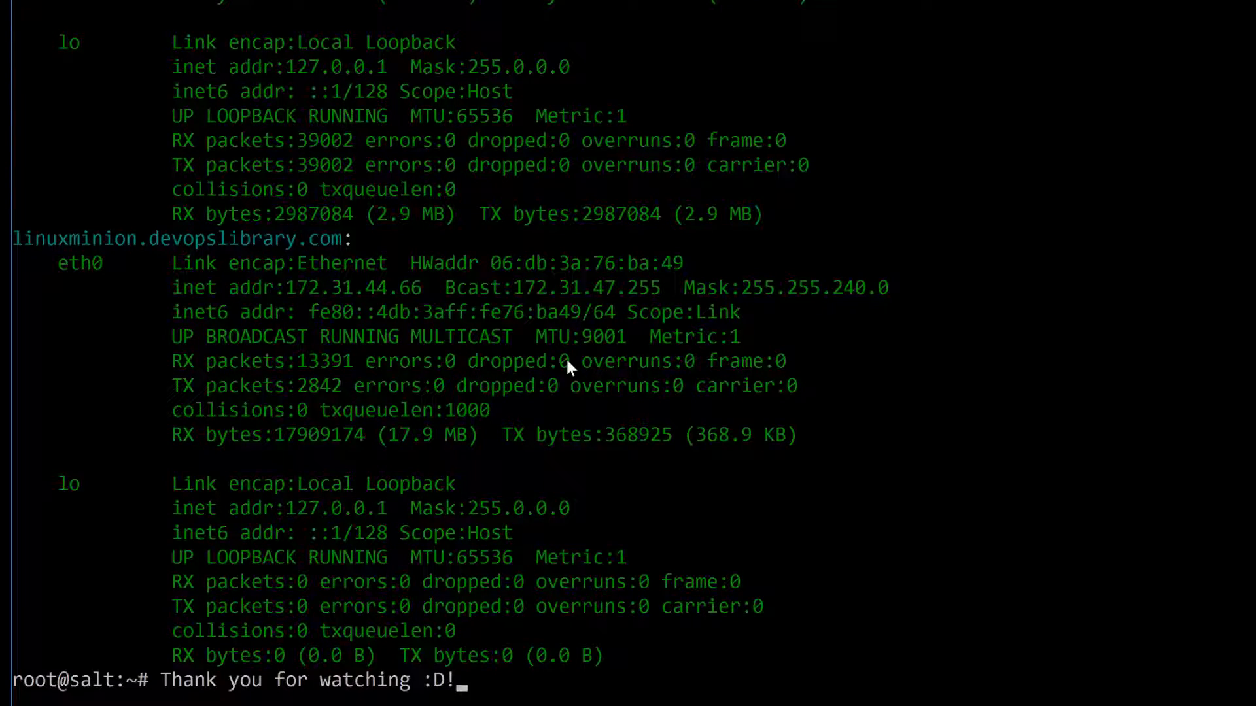